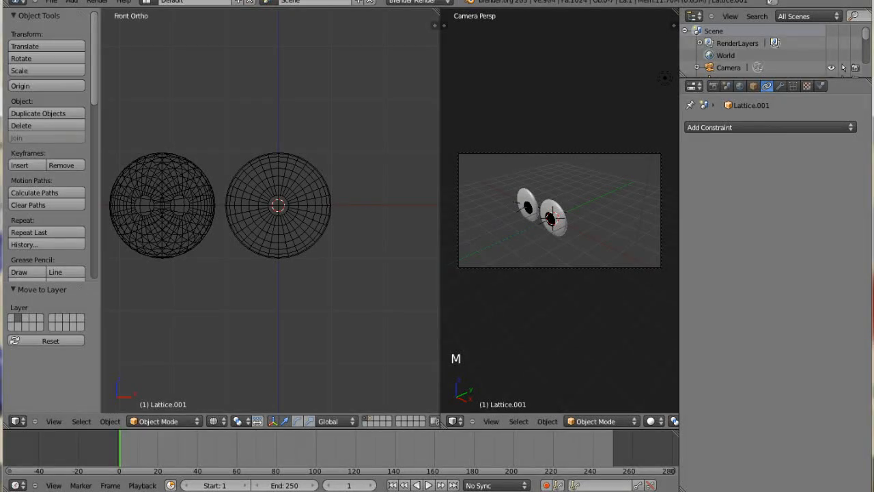
{"action": "mouse_move", "coordinate": [284, 139]}
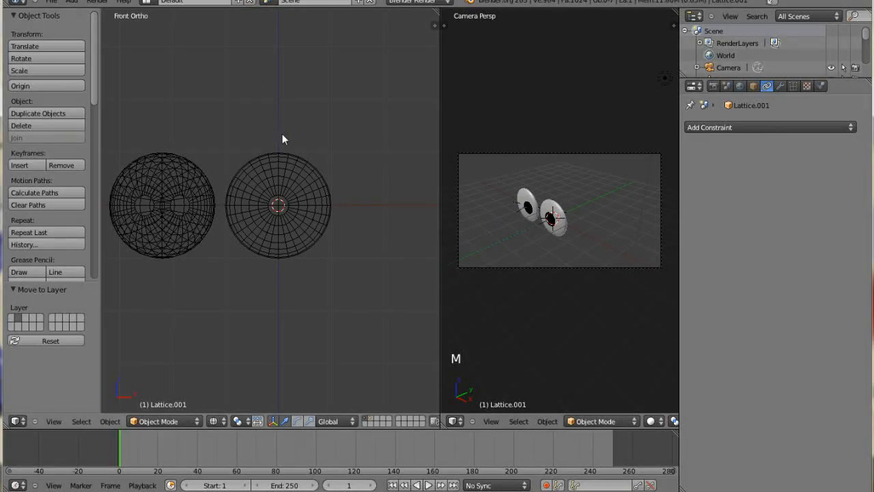
Move the EyeFocus empty in front of the two eyeballs so the pupils turn toward it.
{"action": "left_click", "coordinate": [526, 202]}
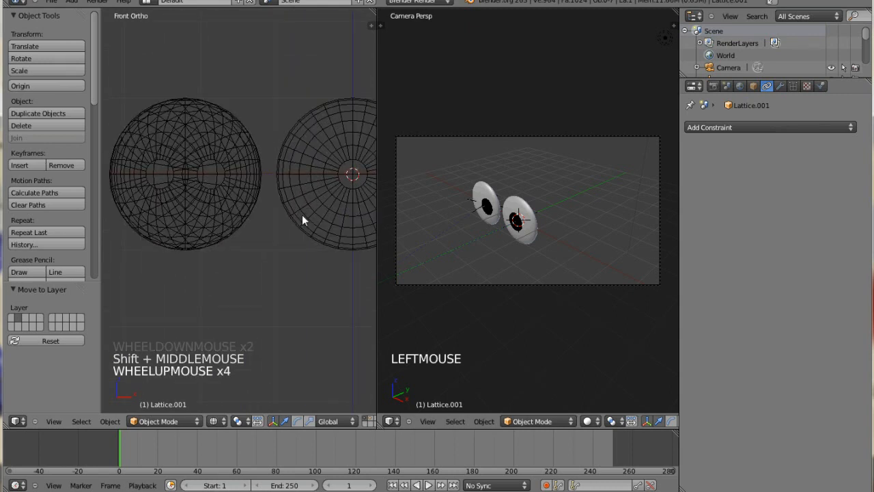
{"action": "scroll", "scroll_direction": "down", "scroll_amount": 3}
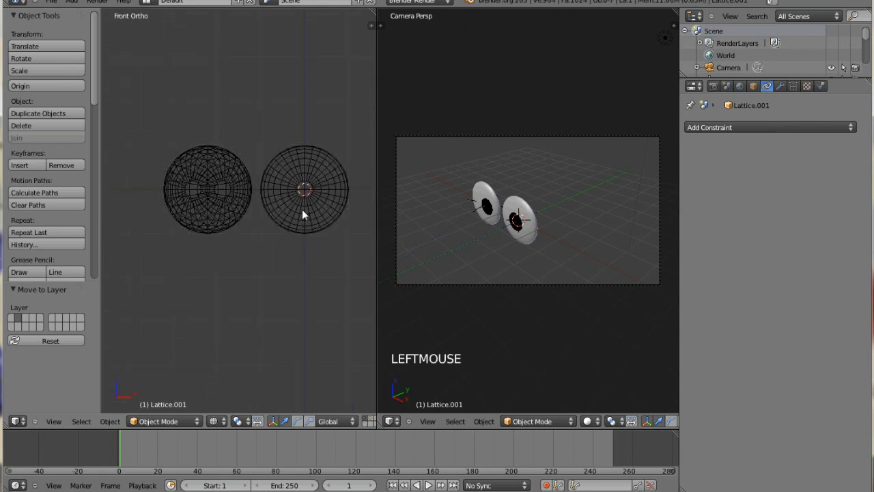
{"action": "scroll", "scroll_direction": "down", "scroll_amount": 3}
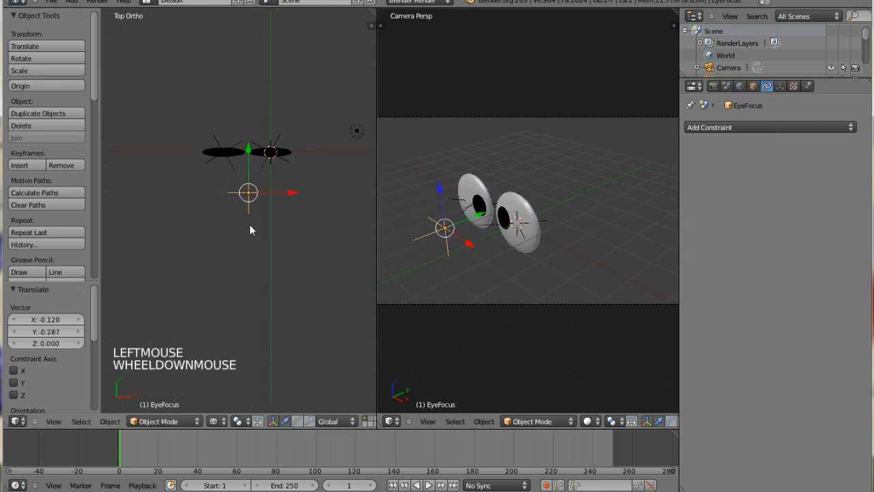
Delete the eyeballs, lattice and EyeFocus empty, then face the empty scene from the front.
{"action": "key", "text": "a"}
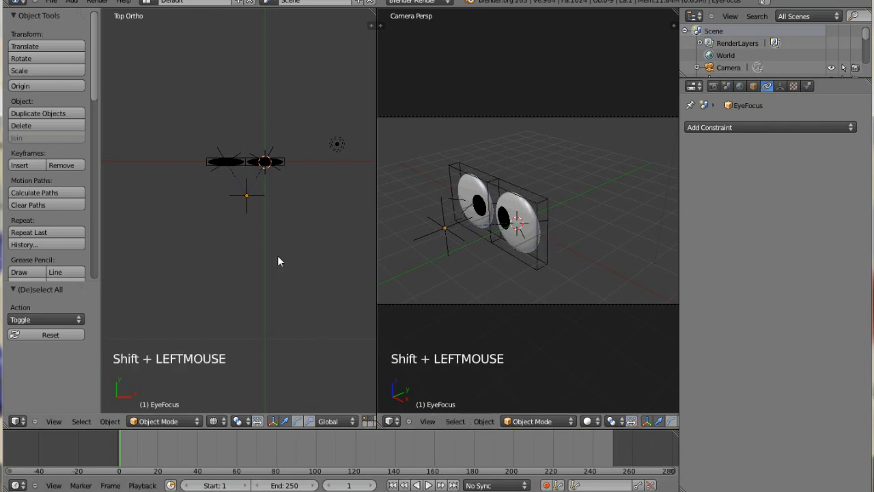
{"action": "key", "text": "a"}
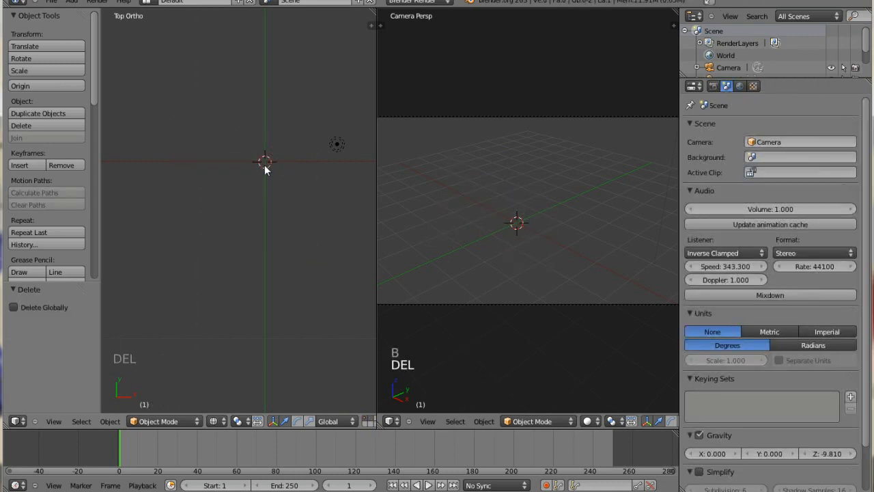
{"action": "key", "text": "KP_1"}
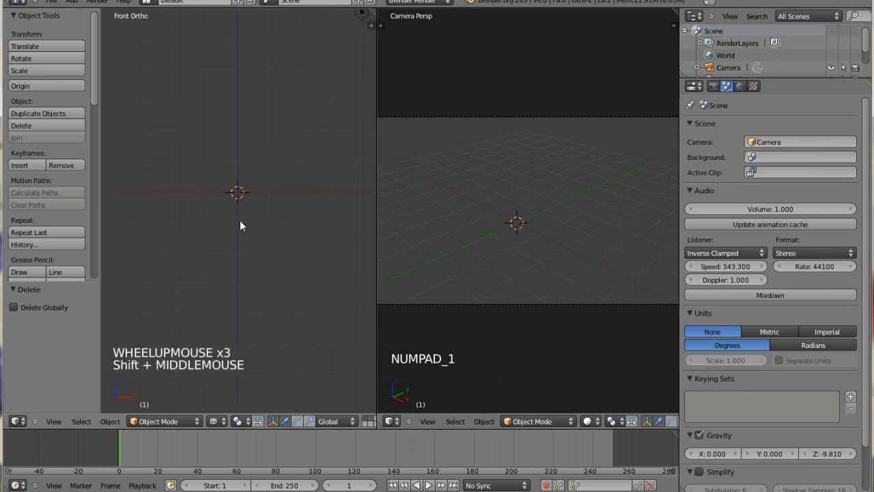
Add a UV sphere and assign the existing Material.001 to it.
{"action": "key", "text": "shift+a"}
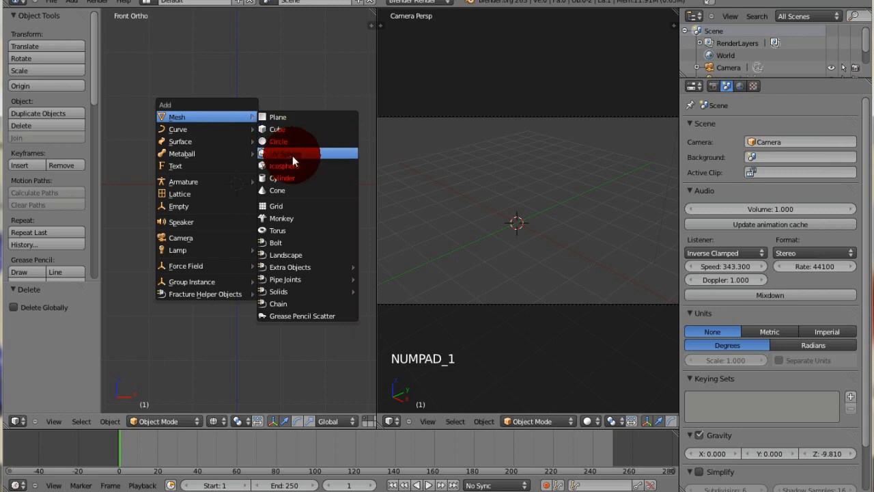
{"action": "left_click", "coordinate": [287, 153]}
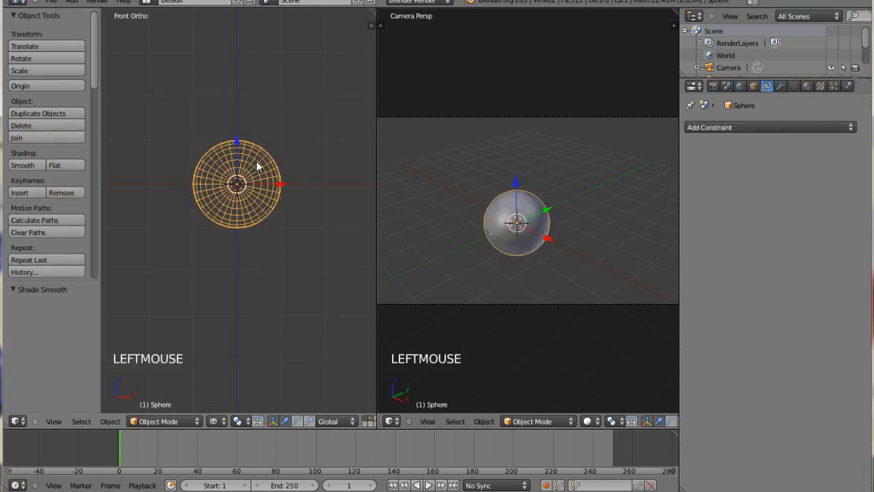
{"action": "scroll", "scroll_direction": "up", "scroll_amount": 3}
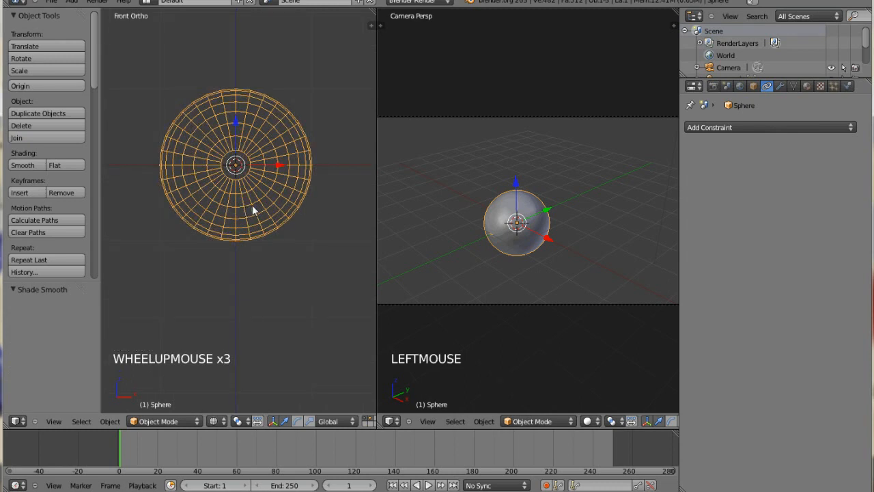
{"action": "left_click", "coordinate": [806, 85]}
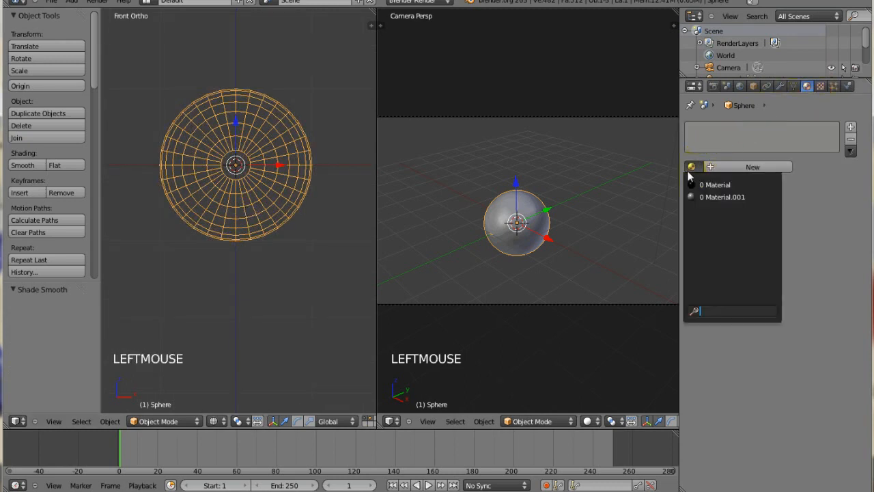
{"action": "left_click", "coordinate": [721, 197]}
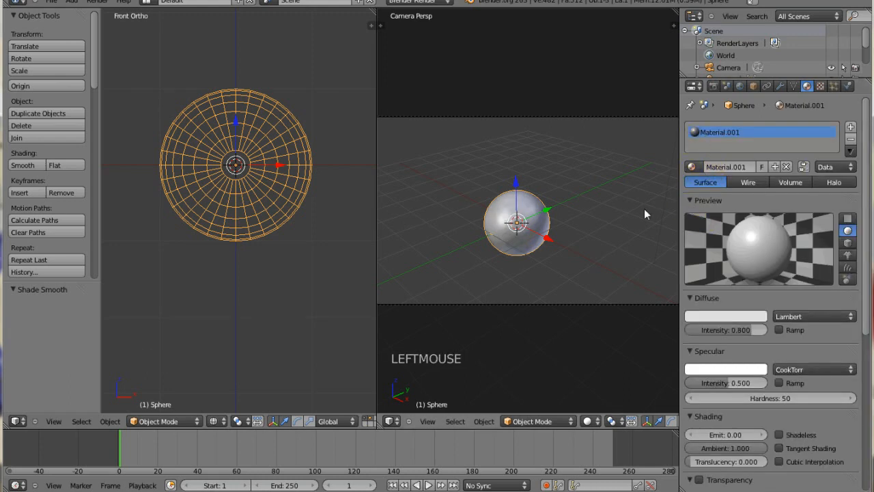
{"action": "mouse_move", "coordinate": [284, 194]}
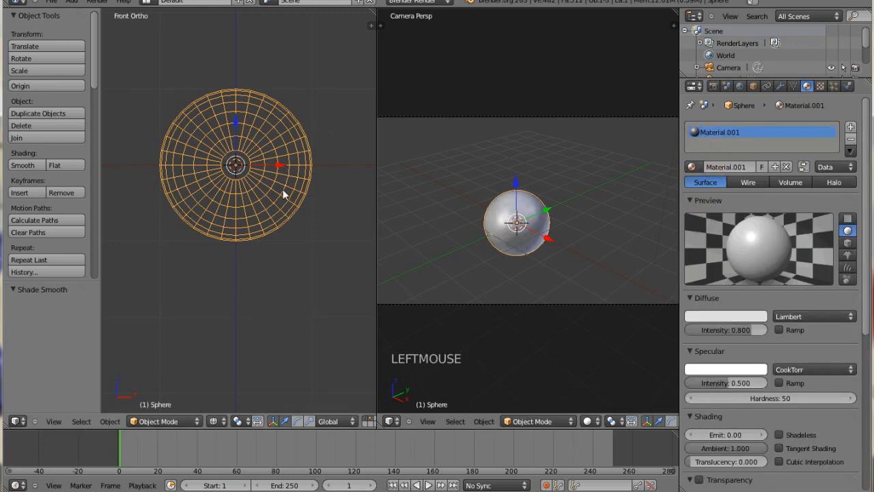
Assign the black Material to a front cap of the sphere's faces to form the pupil.
{"action": "key", "text": "Tab"}
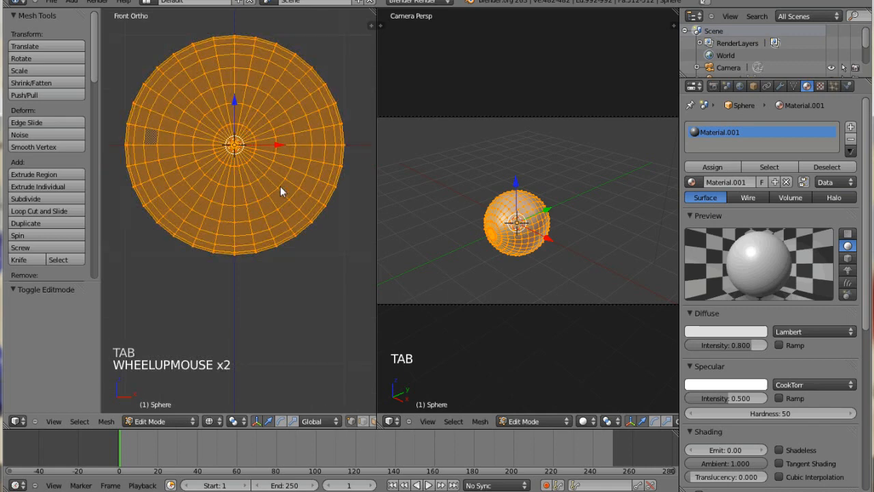
{"action": "key", "text": "a"}
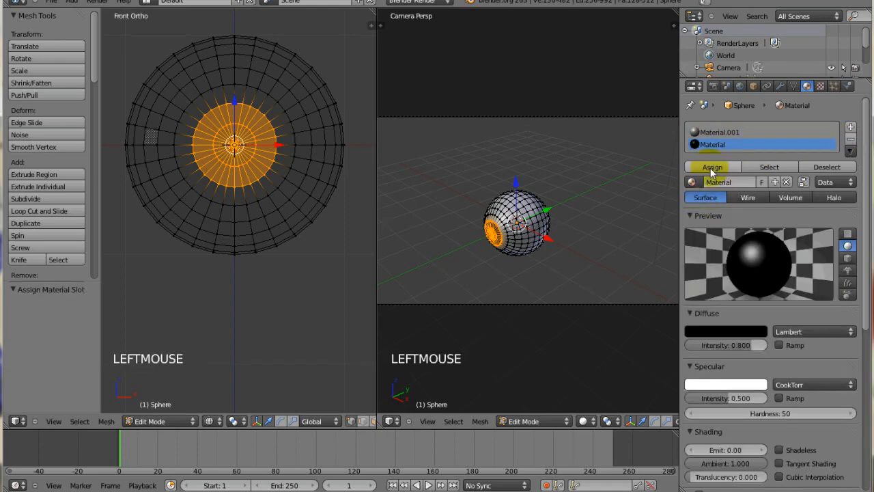
{"action": "scroll", "scroll_direction": "up", "scroll_amount": 3}
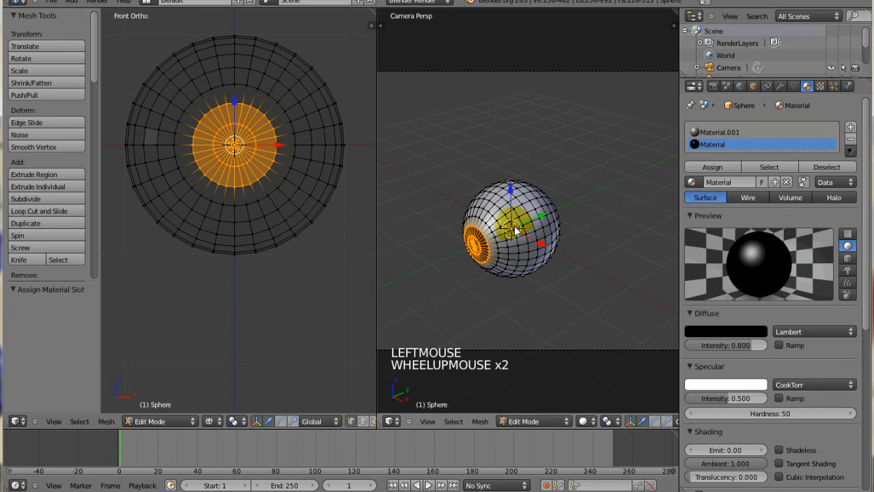
{"action": "key", "text": "Tab"}
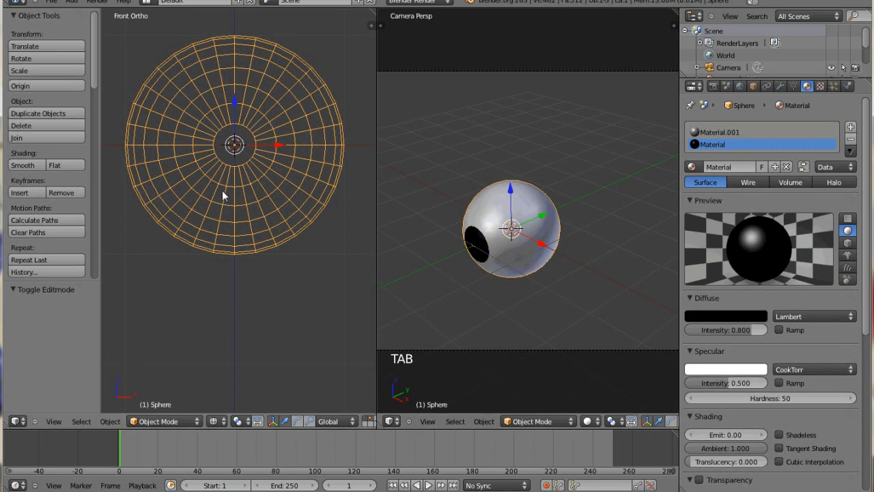
Add an empty at the sphere's centre and name it L.EyeTracker.
{"action": "scroll", "scroll_direction": "down", "scroll_amount": 3}
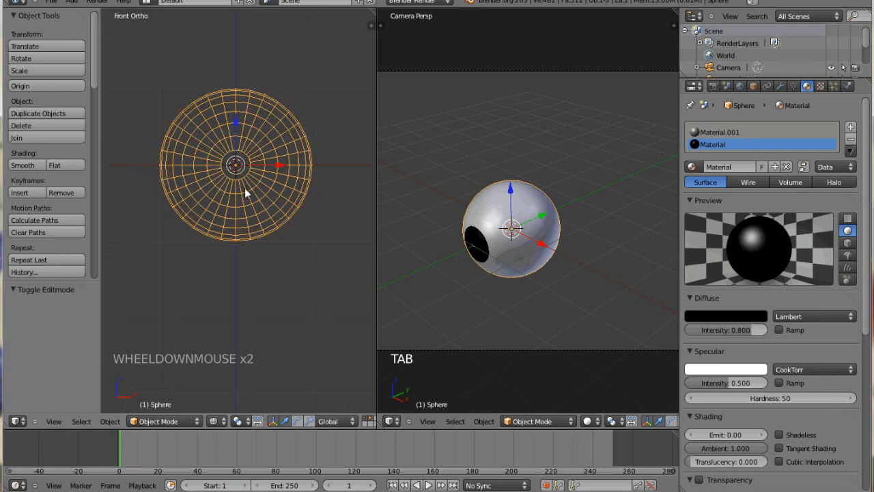
{"action": "mouse_move", "coordinate": [238, 174]}
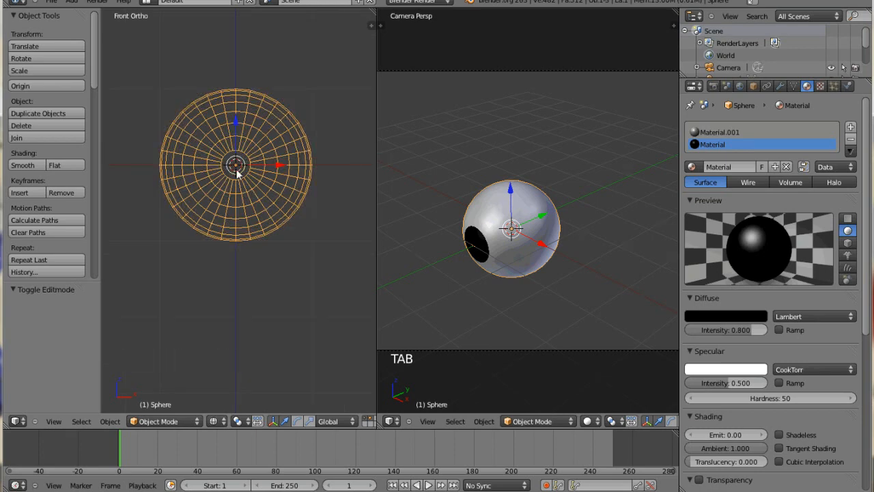
{"action": "key", "text": "a"}
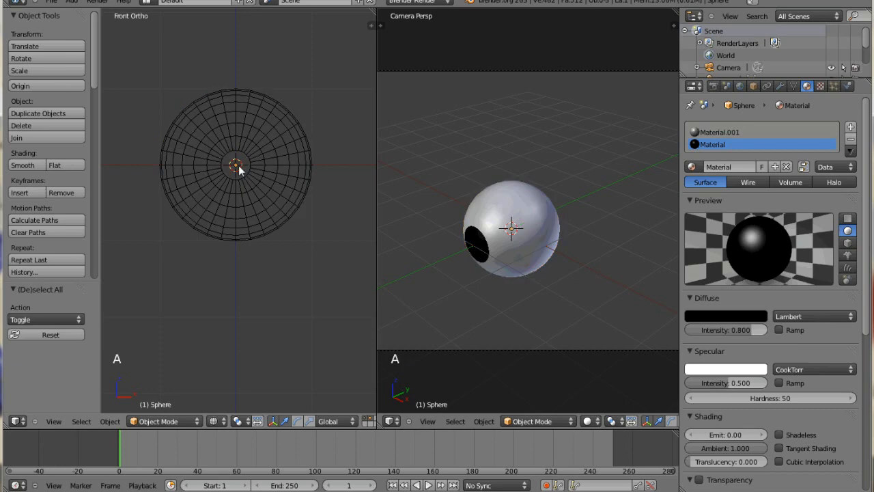
{"action": "key", "text": "shift+a"}
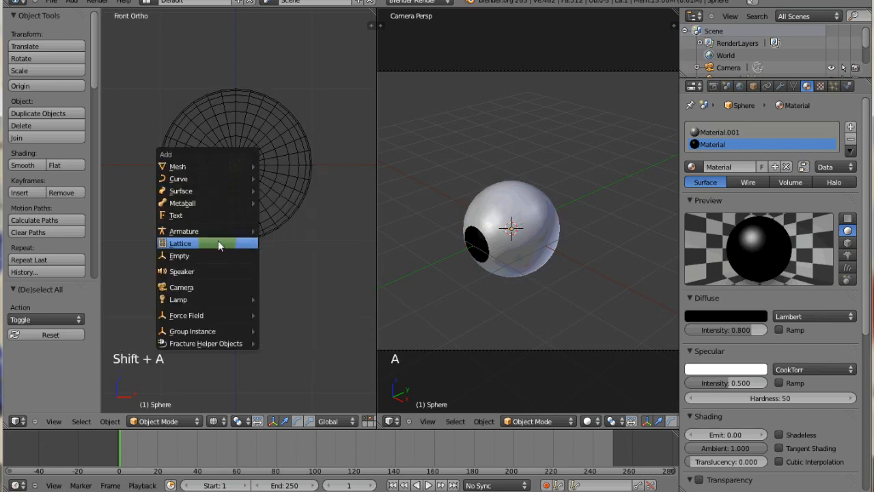
{"action": "left_click", "coordinate": [179, 255]}
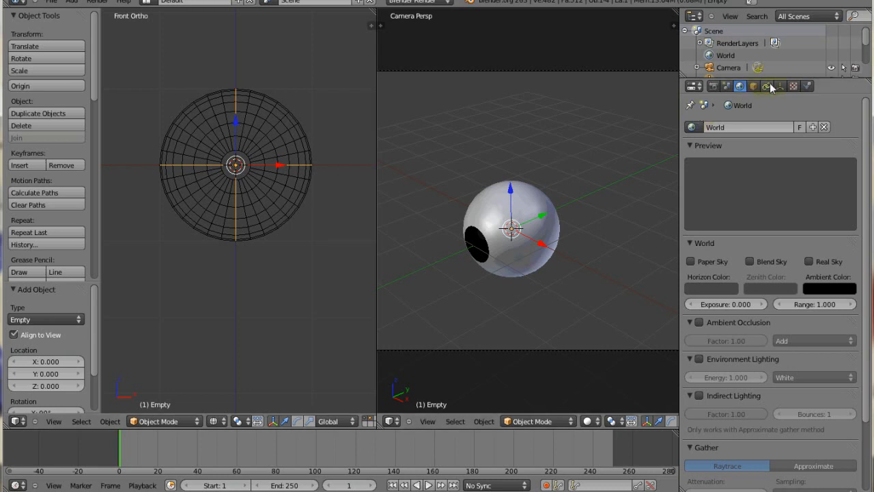
{"action": "left_click", "coordinate": [766, 86]}
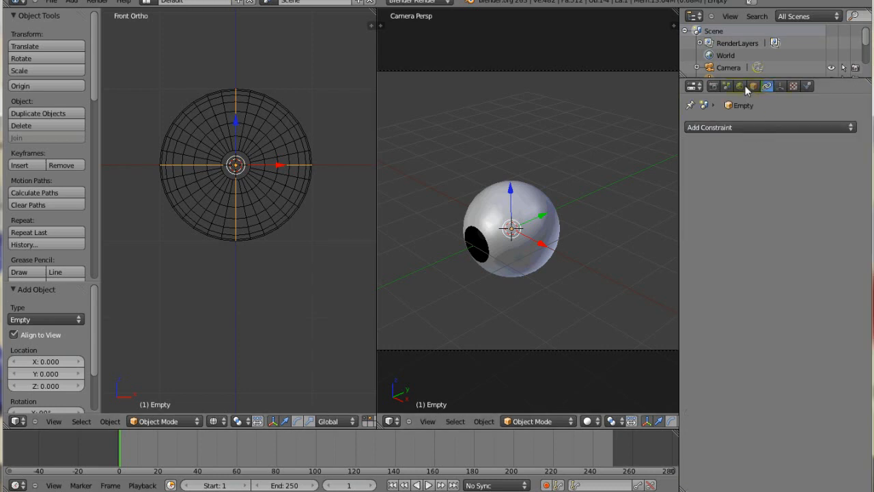
{"action": "left_click", "coordinate": [754, 84]}
{"action": "type", "text": "L.EyeTracker"}
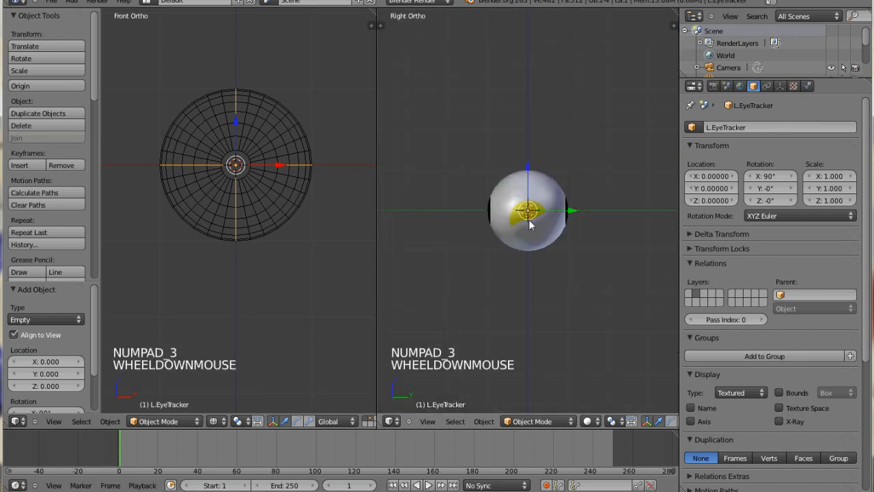
Duplicate the tracker empty, place it in front of the eyeball and rename it EyeFocus.
{"action": "key", "text": "shift+d"}
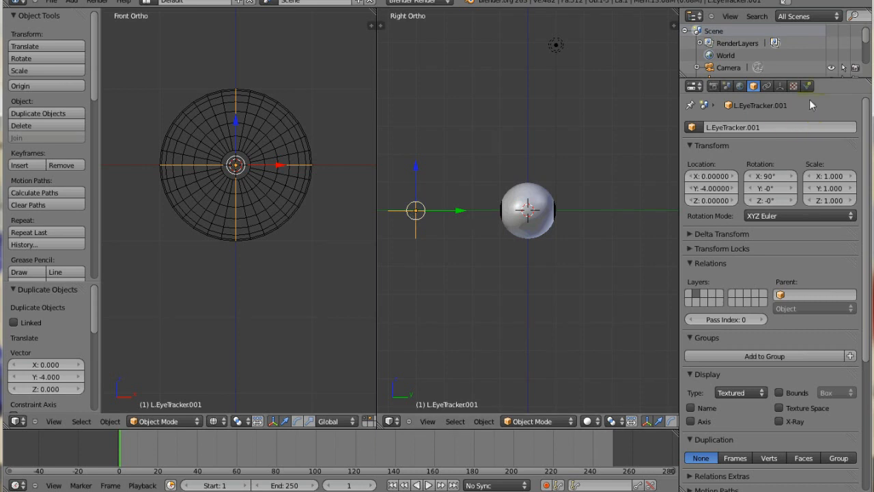
{"action": "double_click", "coordinate": [771, 127]}
{"action": "type", "text": "EyeFocus"}
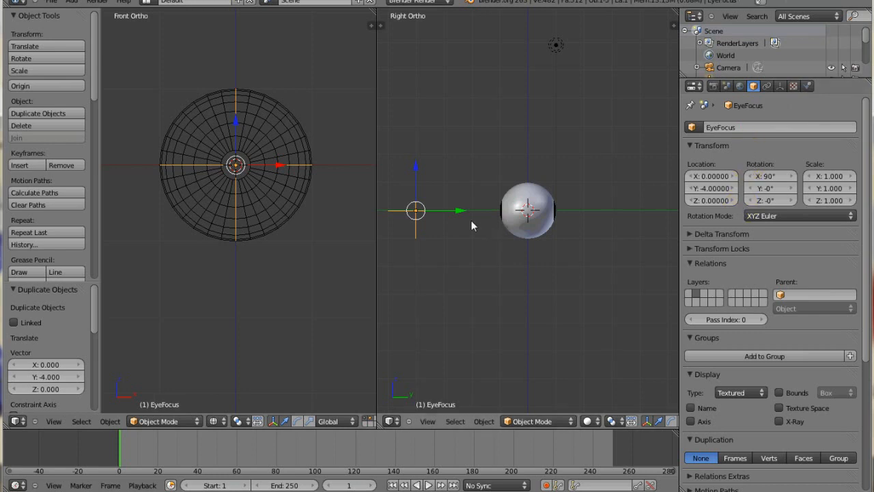
{"action": "mouse_move", "coordinate": [465, 230]}
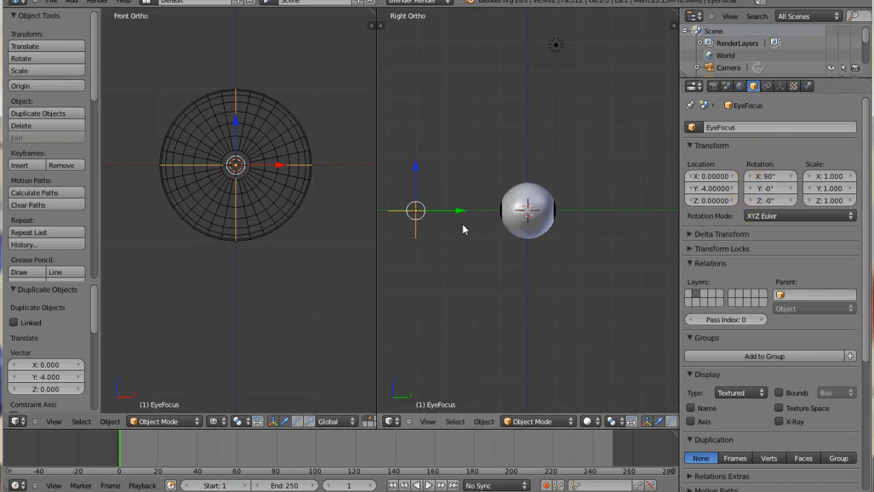
{"action": "left_click_drag", "start_coordinate": [464, 230], "coordinate": [492, 240]}
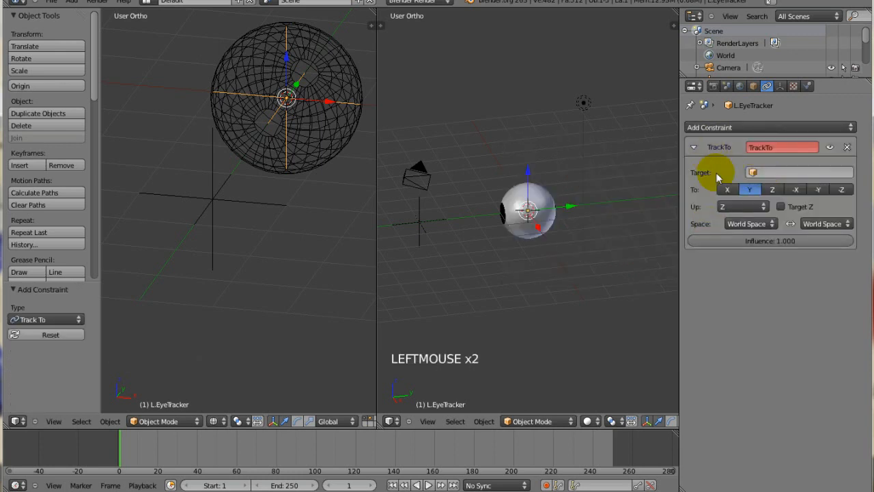
Set EyeFocus as the Track To target of L.EyeTracker and nudge EyeFocus.
{"action": "left_click", "coordinate": [799, 172]}
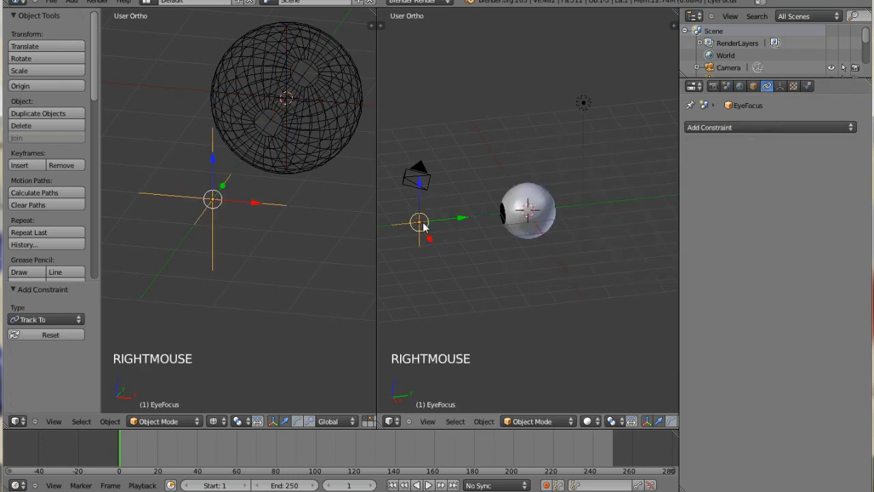
{"action": "key", "text": "g"}
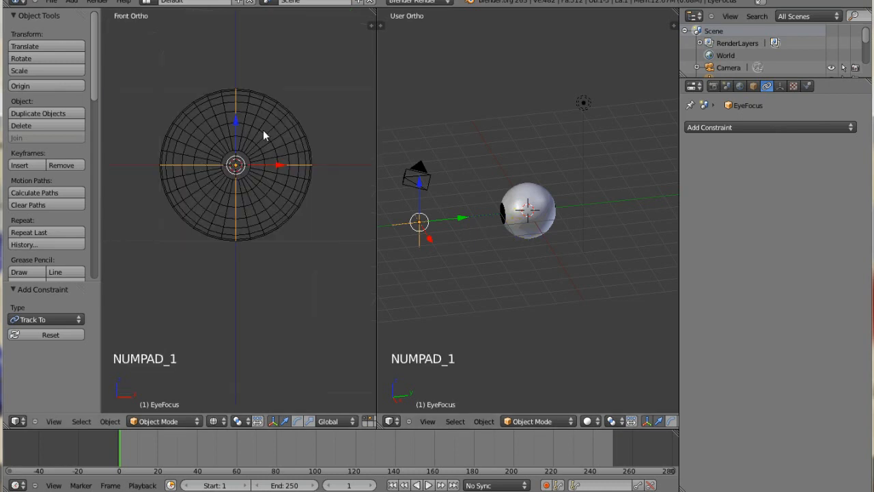
Clear the sphere's rotation and view it from the right side.
{"action": "key", "text": "a"}
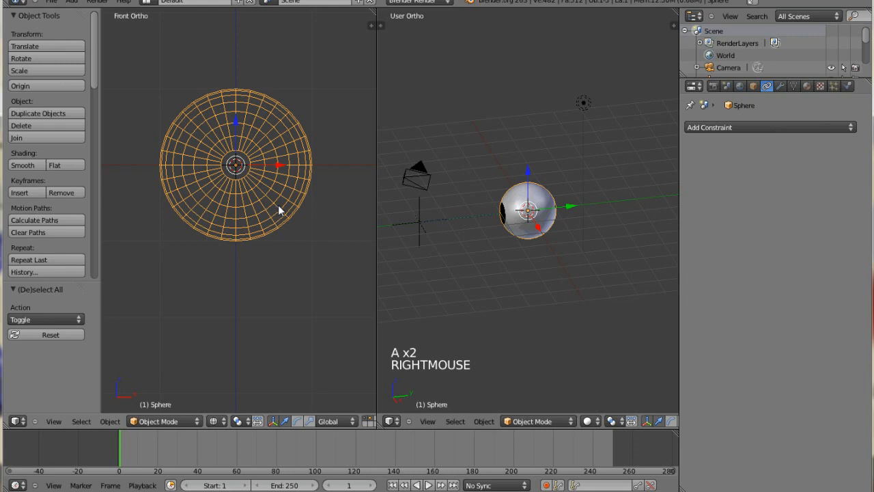
{"action": "key", "text": "alt+r"}
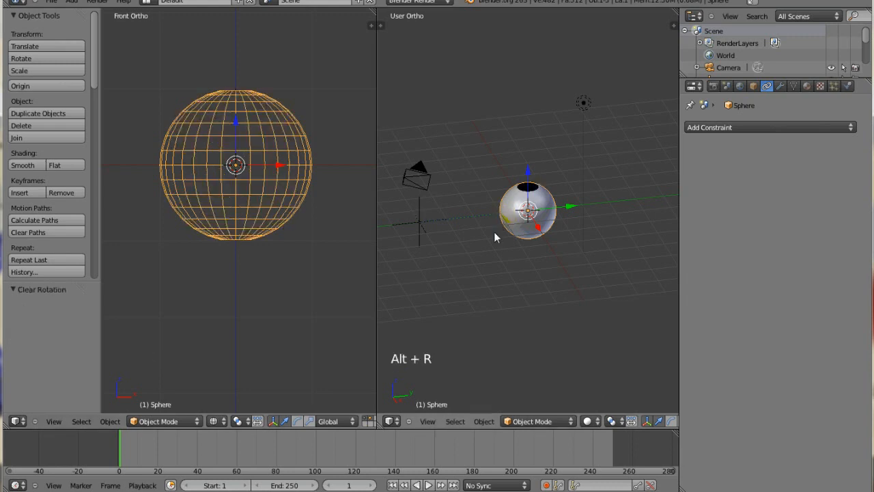
{"action": "key", "text": "numpad_3"}
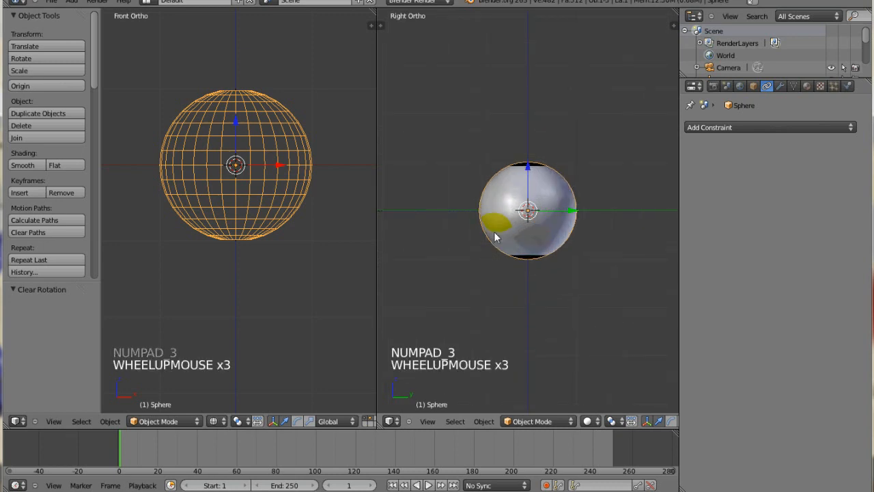
Rotate the whole sphere mesh -90 degrees about X in edit mode so its poles face front.
{"action": "key", "text": "Tab"}
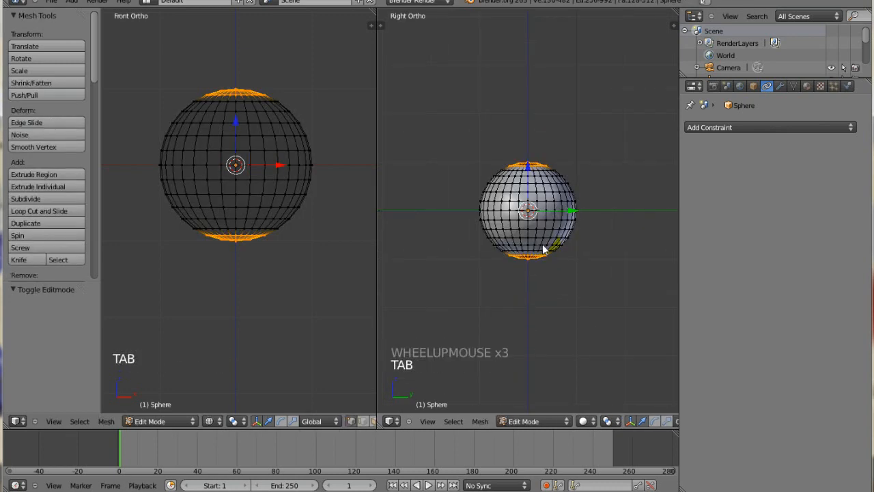
{"action": "key", "text": "a"}
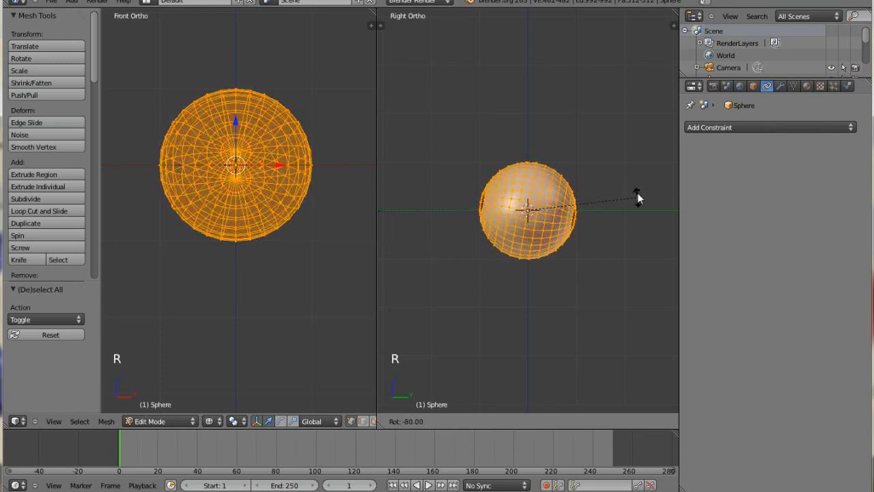
{"action": "left_click_drag", "start_coordinate": [635, 194], "coordinate": [553, 208]}
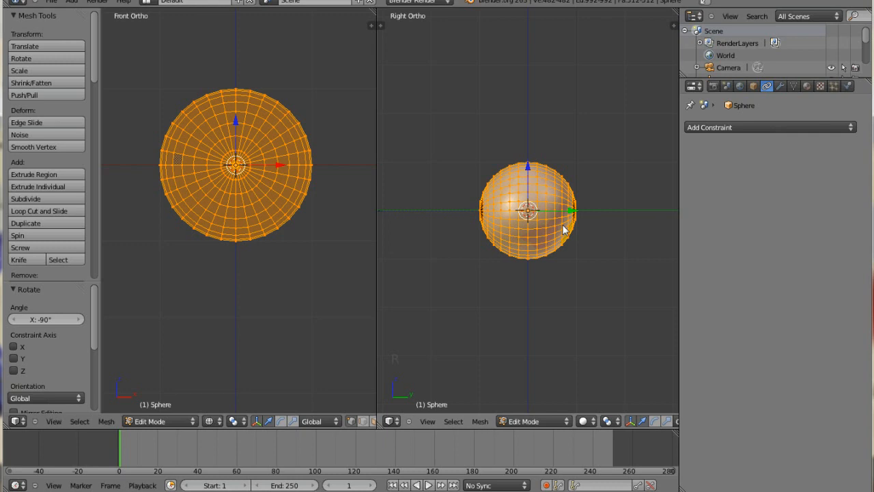
{"action": "key", "text": "Tab"}
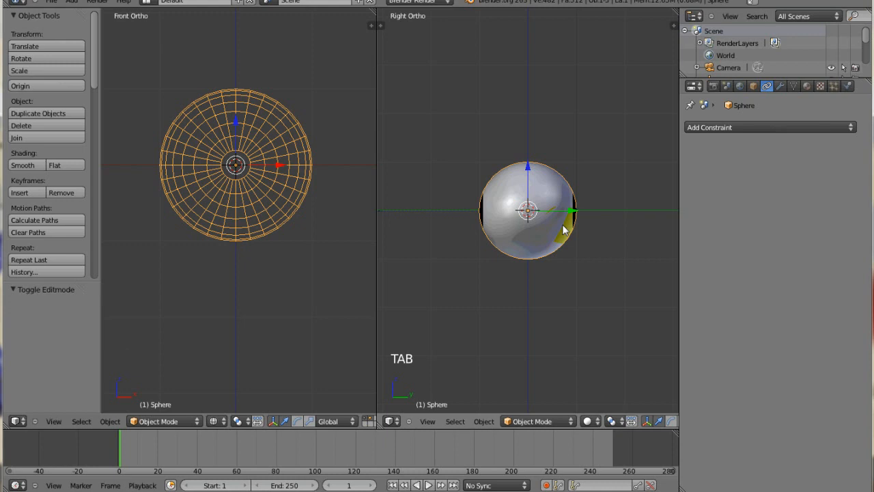
{"action": "scroll", "scroll_direction": "down", "scroll_amount": 3}
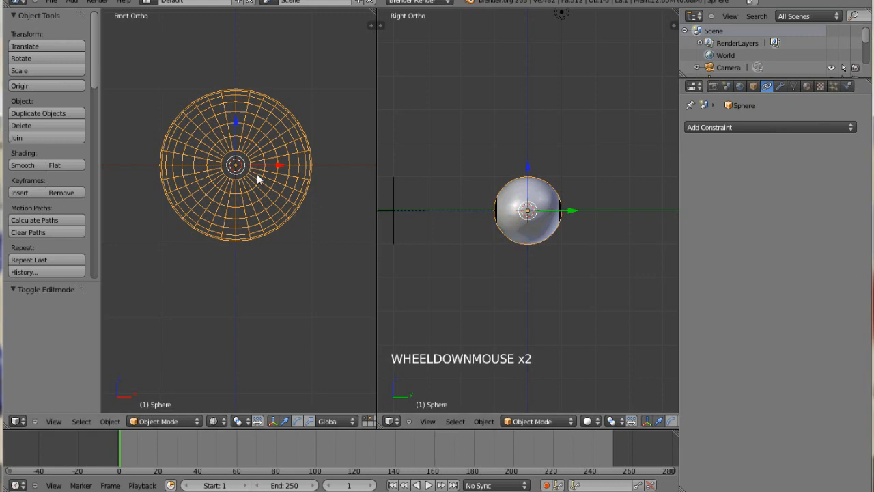
Add a lattice scaled by 2.1 around the sphere with U, V and W resolution 3.
{"action": "key", "text": "shift+a"}
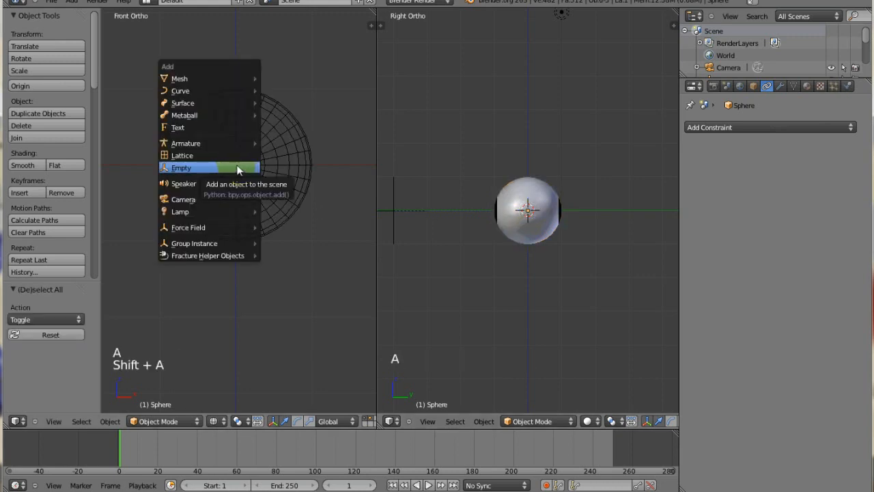
{"action": "left_click", "coordinate": [182, 156]}
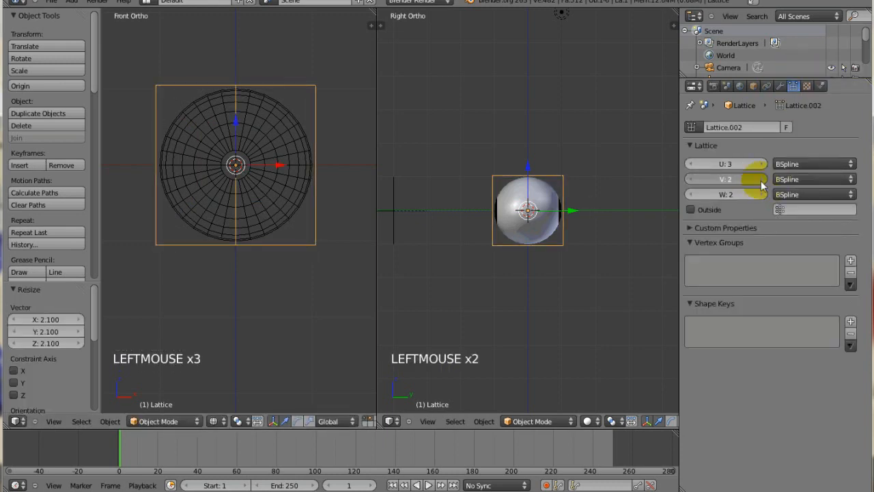
{"action": "left_click", "coordinate": [760, 179]}
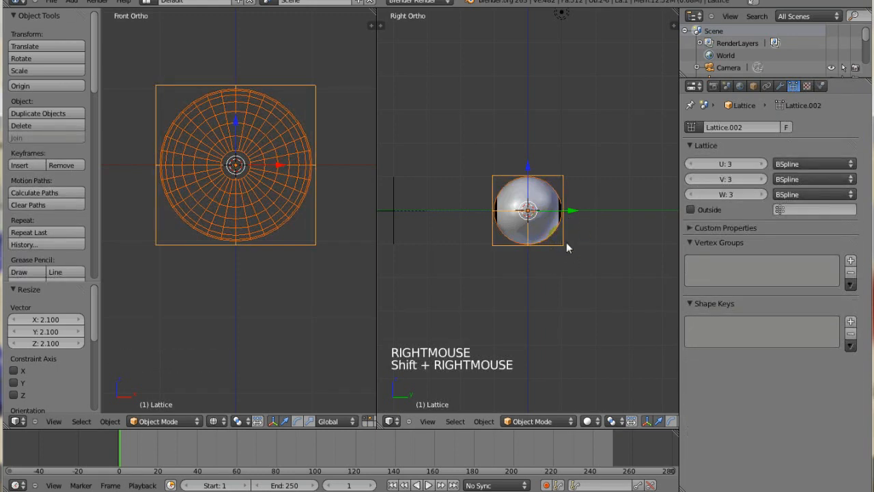
Parent the sphere to the lattice with Lattice Deform so it flattens into a thin disc.
{"action": "key", "text": "ctrl+p"}
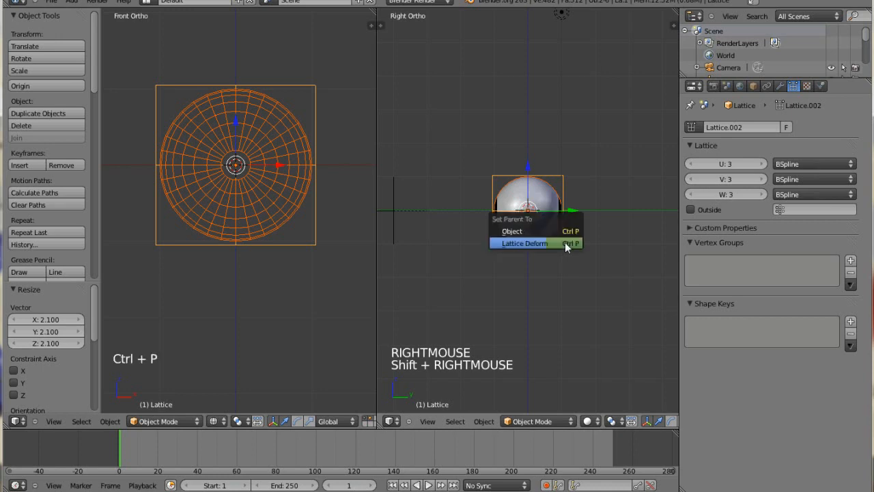
{"action": "left_click", "coordinate": [524, 243]}
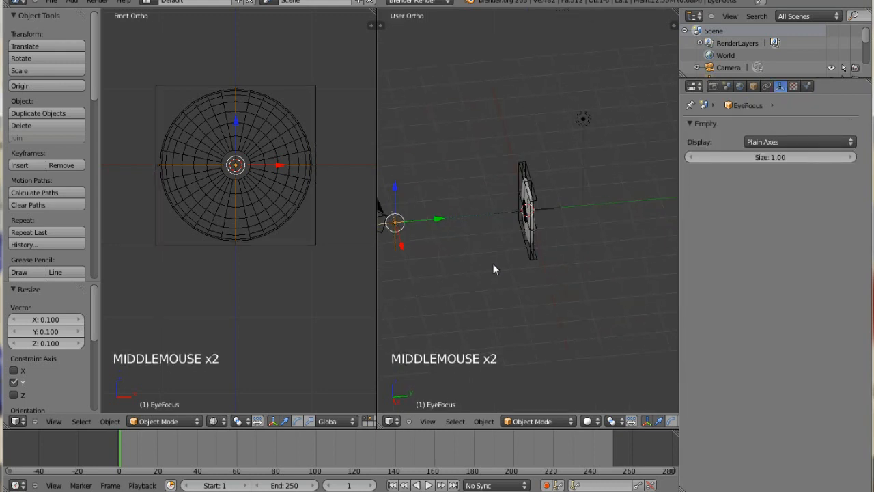
{"action": "scroll", "scroll_direction": "up", "scroll_amount": 3}
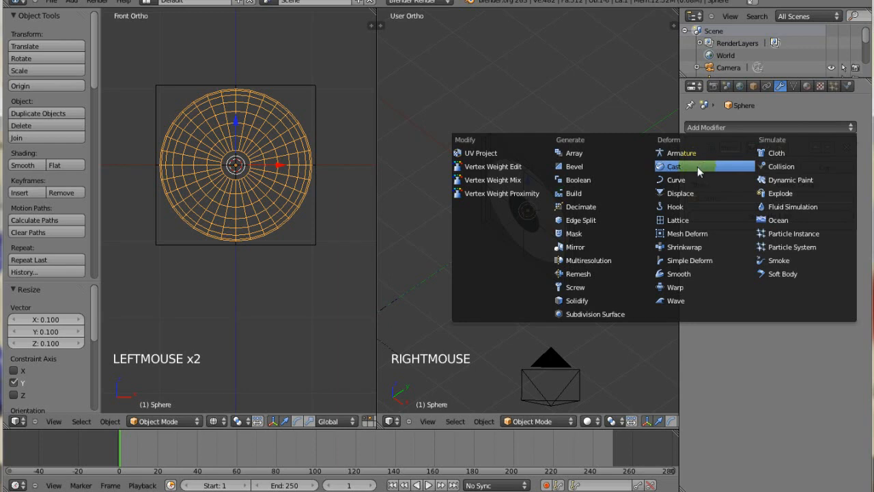
Add a Copy Rotation constraint on the sphere targeting L.EyeTracker.
{"action": "left_click", "coordinate": [674, 167]}
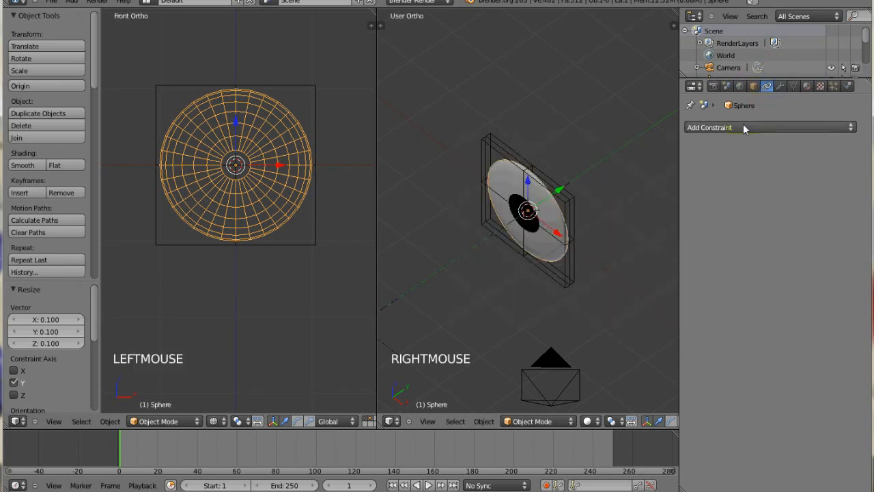
{"action": "left_click", "coordinate": [771, 127]}
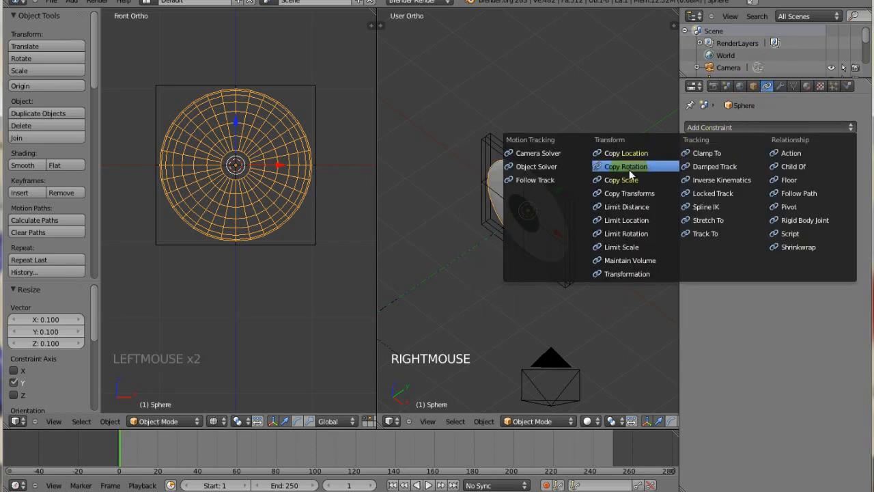
{"action": "left_click", "coordinate": [626, 167]}
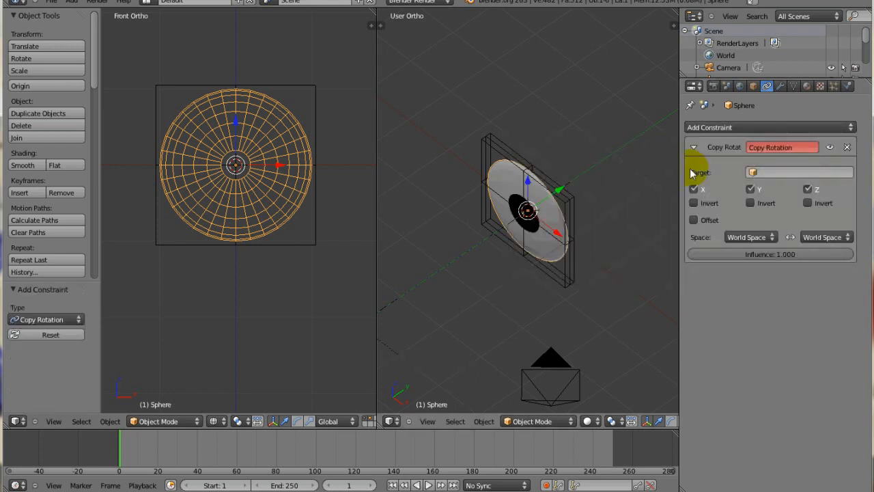
{"action": "left_click", "coordinate": [799, 172]}
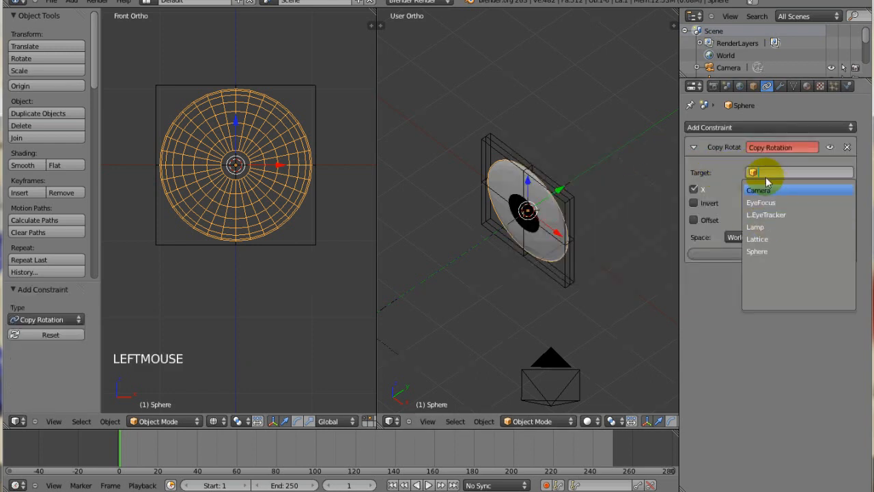
{"action": "mouse_move", "coordinate": [767, 214]}
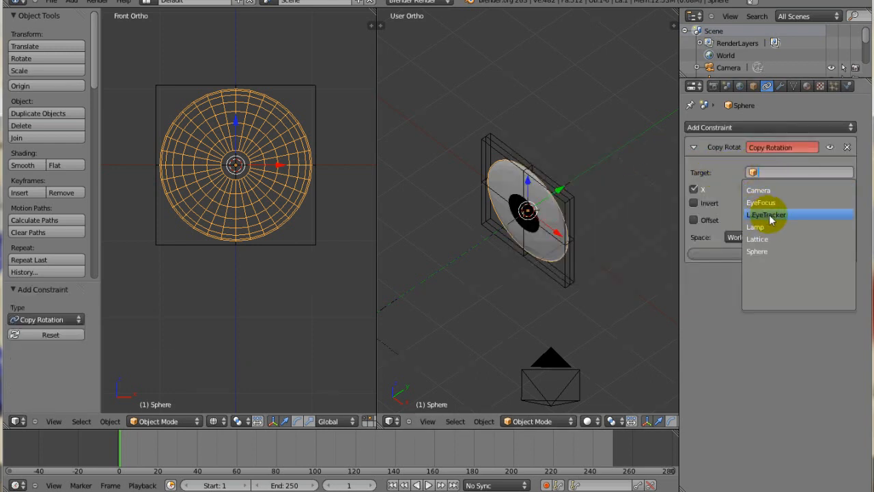
{"action": "left_click", "coordinate": [766, 214]}
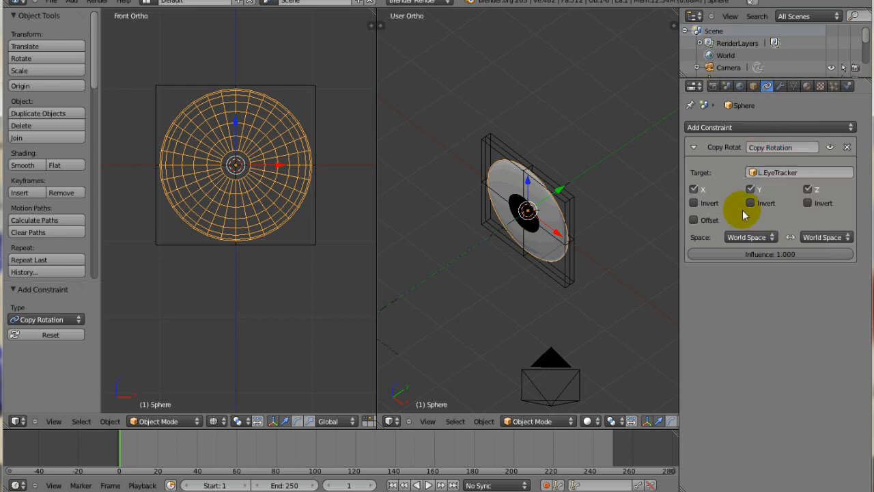
{"action": "scroll", "scroll_direction": "down", "scroll_amount": 3}
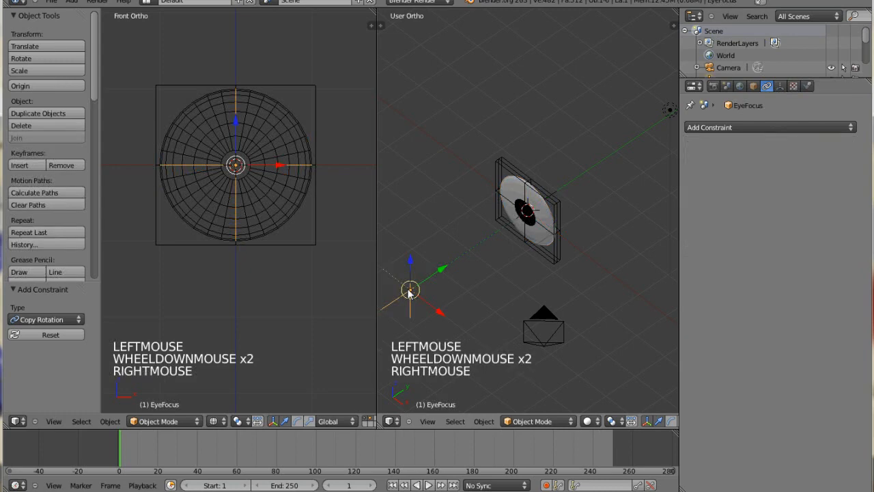
{"action": "mouse_move", "coordinate": [426, 311]}
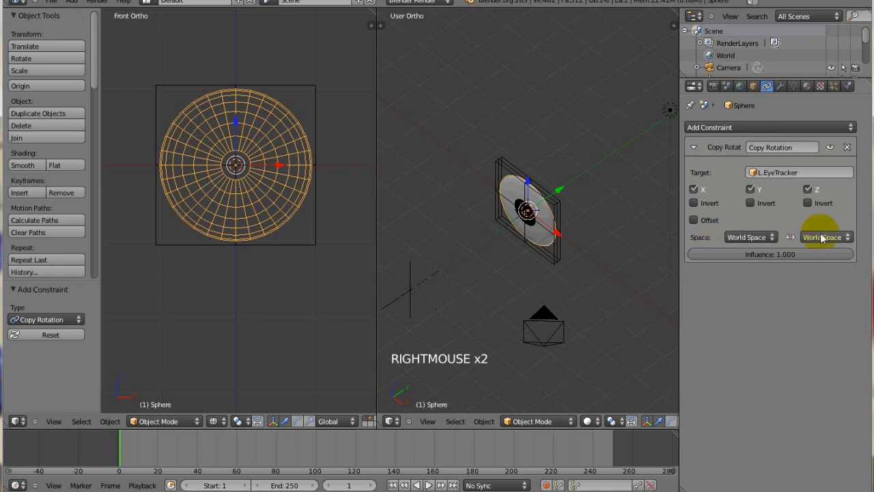
Choose the target space for the sphere's Copy Rotation constraint.
{"action": "left_click", "coordinate": [822, 238]}
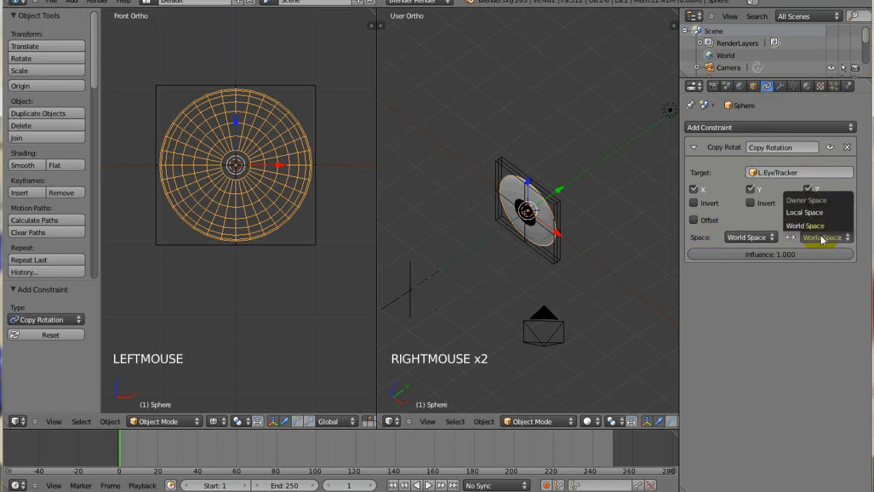
{"action": "left_click", "coordinate": [804, 212]}
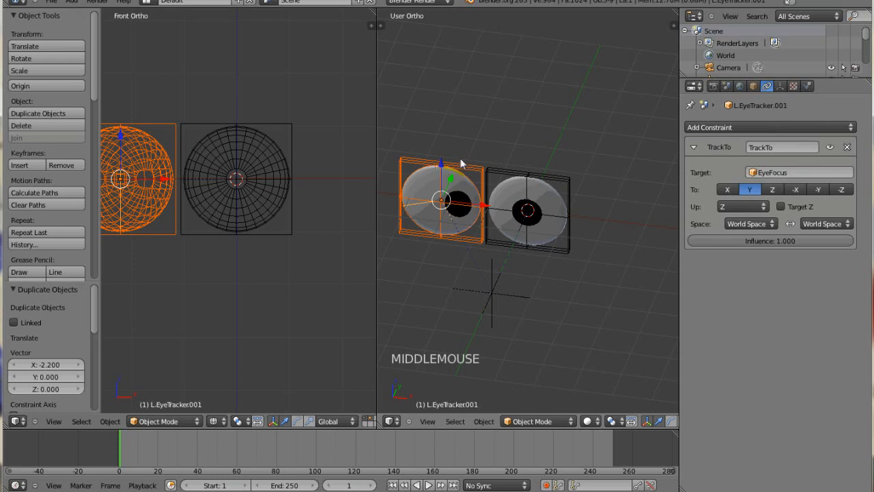
Pull the top points of Lattice.001 upward so that eye becomes a pointed teardrop.
{"action": "key", "text": "Tab"}
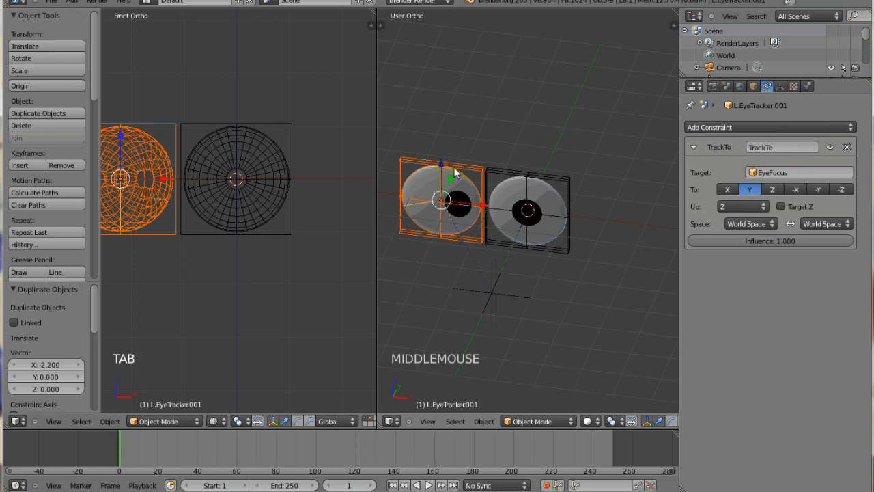
{"action": "key", "text": "Tab"}
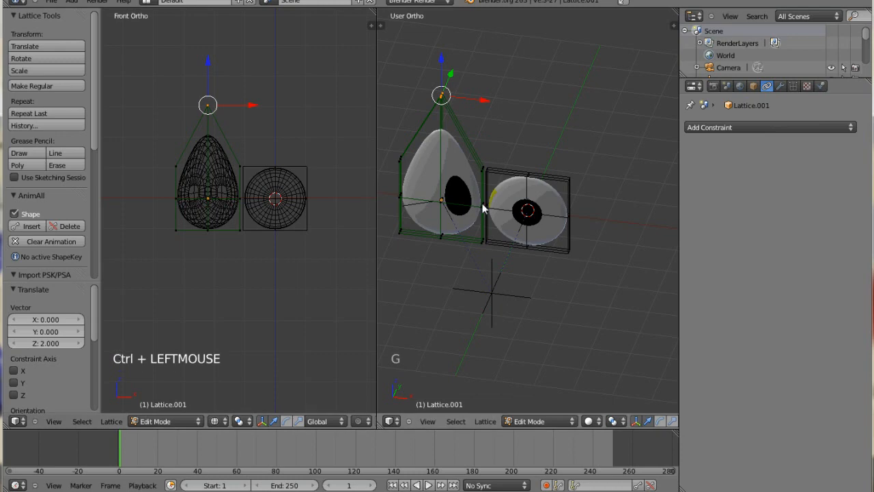
{"action": "key", "text": "Tab"}
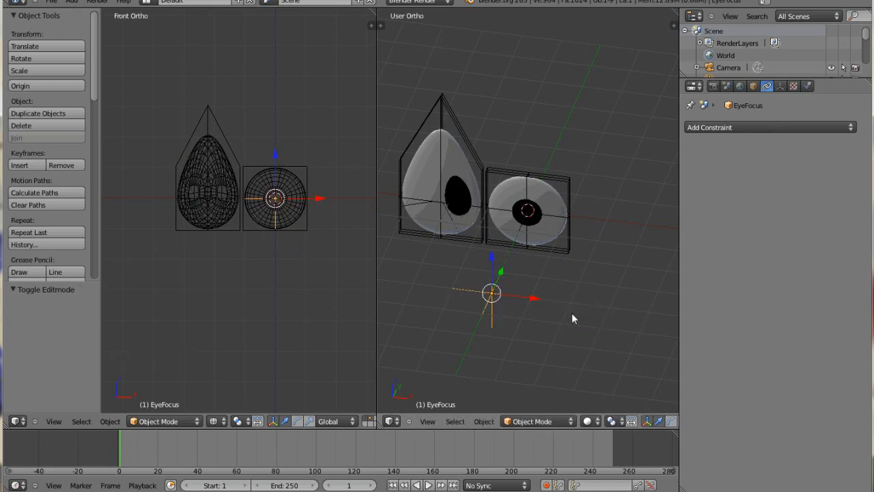
{"action": "mouse_move", "coordinate": [413, 212]}
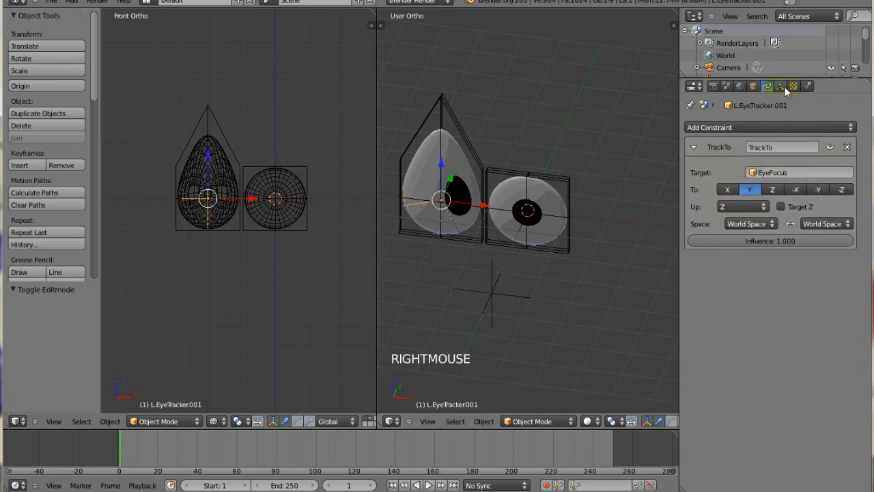
Rename the duplicate tracker to R.EyeTracker and move EyeFocus so both pupils follow it.
{"action": "left_click", "coordinate": [754, 84]}
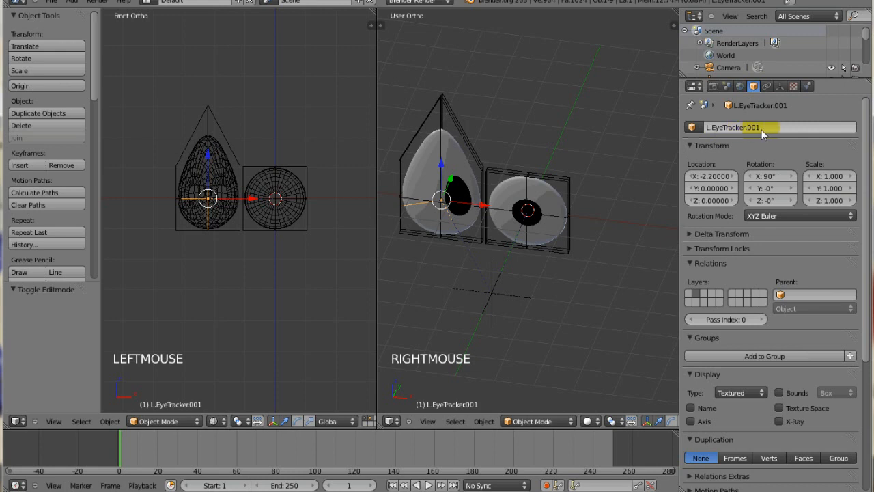
{"action": "double_click", "coordinate": [765, 127]}
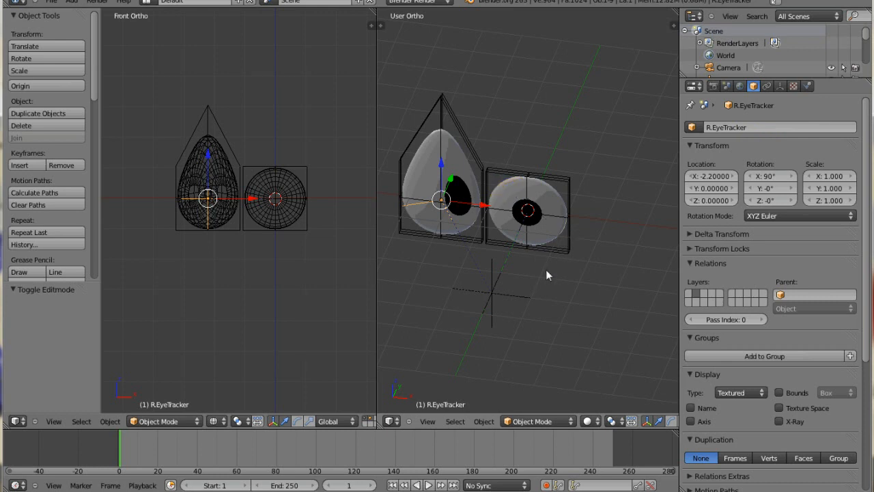
{"action": "mouse_move", "coordinate": [495, 299]}
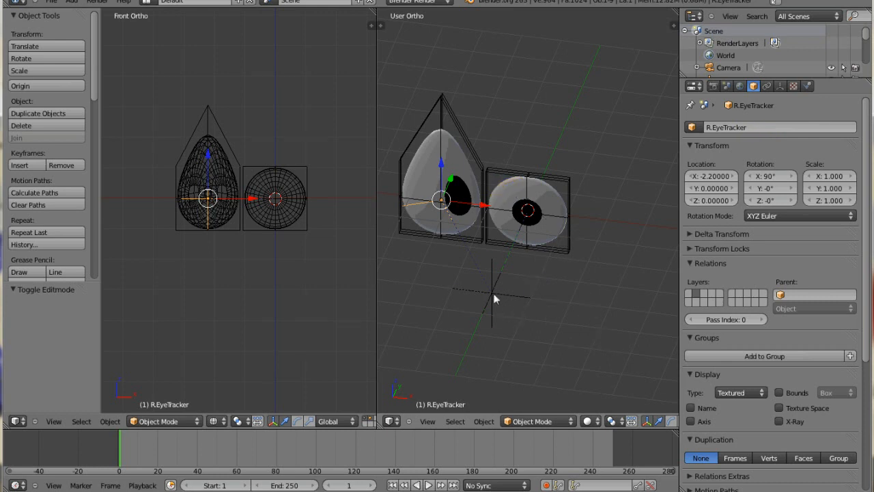
{"action": "left_click_drag", "start_coordinate": [494, 297], "coordinate": [440, 308]}
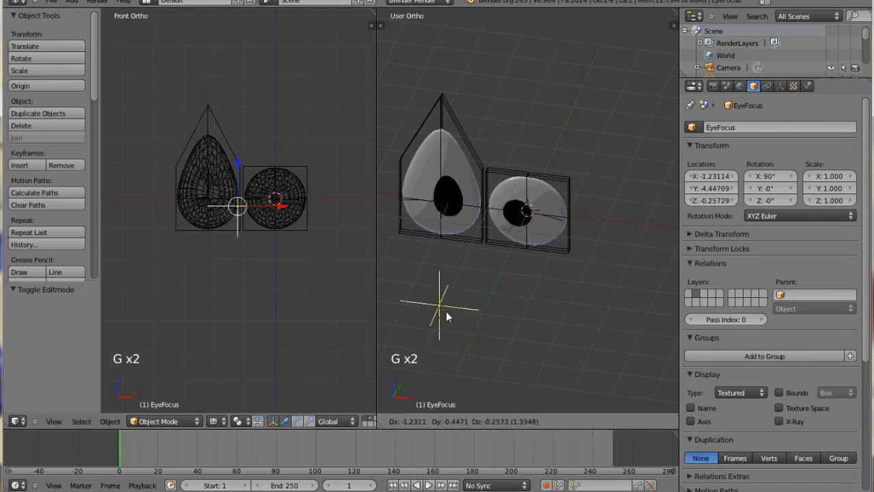